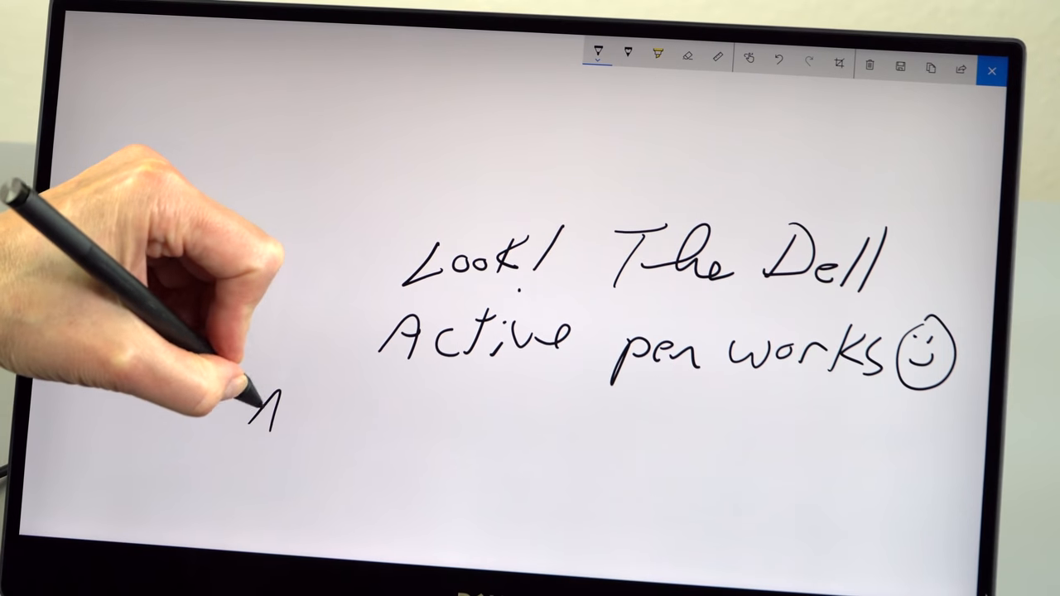
# Handwrite "Look! The Dell Active pen works" with a smiley using the ballpoint pen
pyautogui.moveTo(273, 414); pyautogui.dragTo(365, 439)
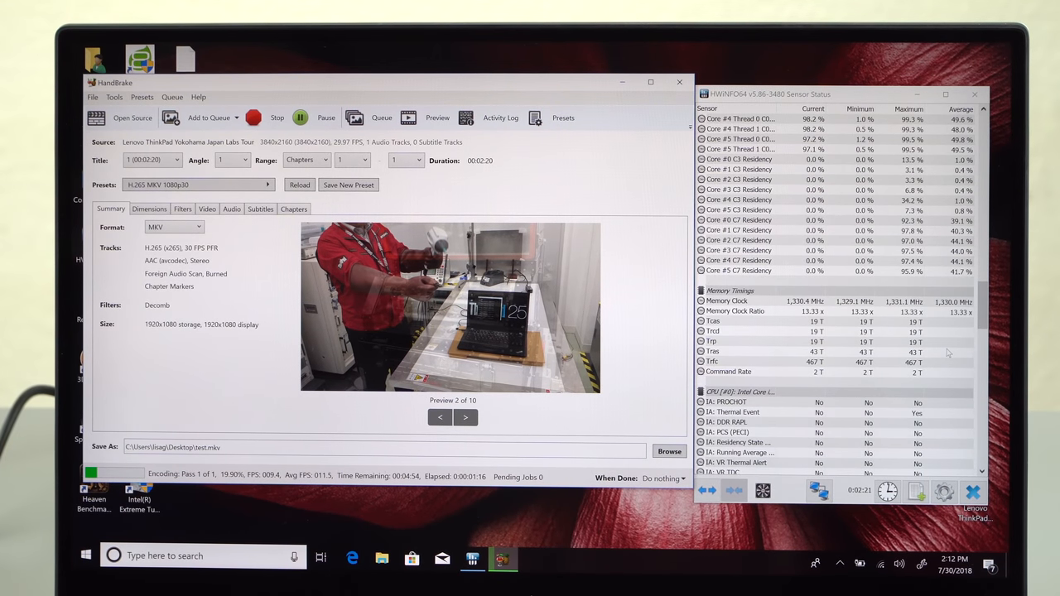
pyautogui.scroll(-3)
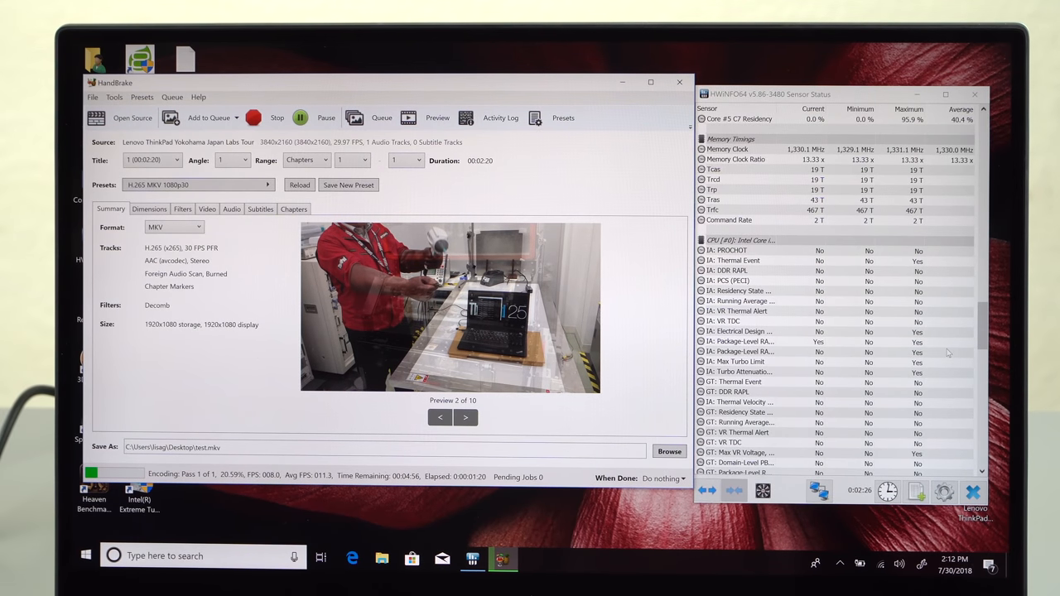
pyautogui.scroll(-3)
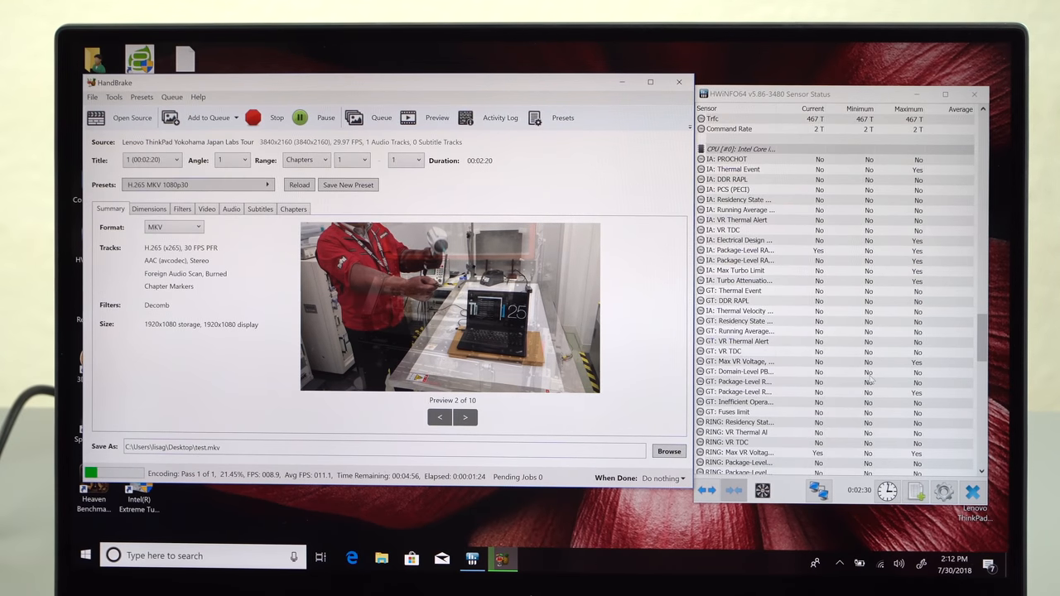
pyautogui.scroll(-3)
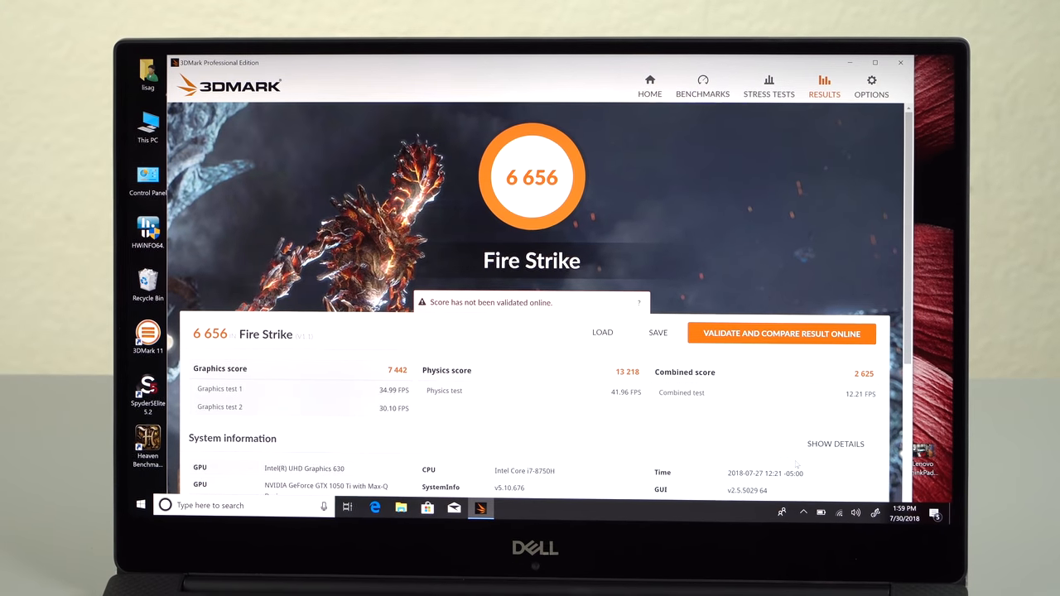
pyautogui.scroll(-3)
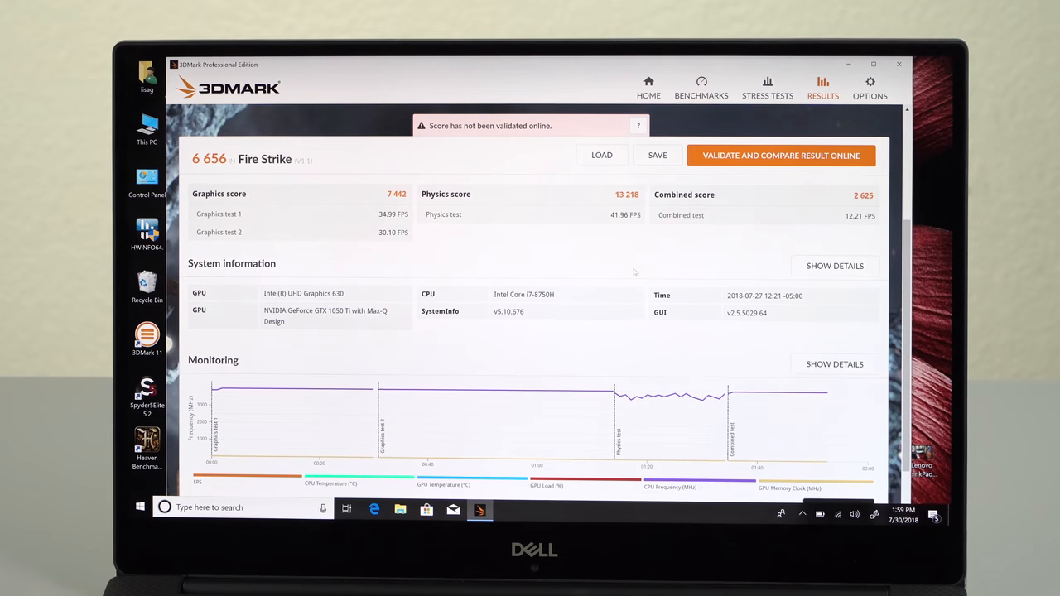
pyautogui.scroll(-3)
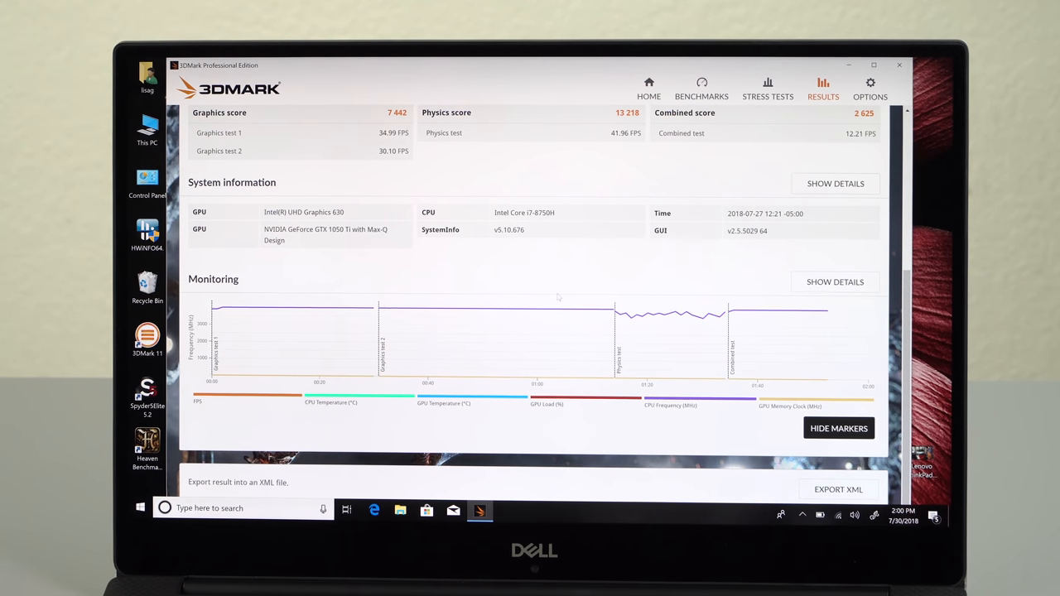
pyautogui.moveTo(563, 315)
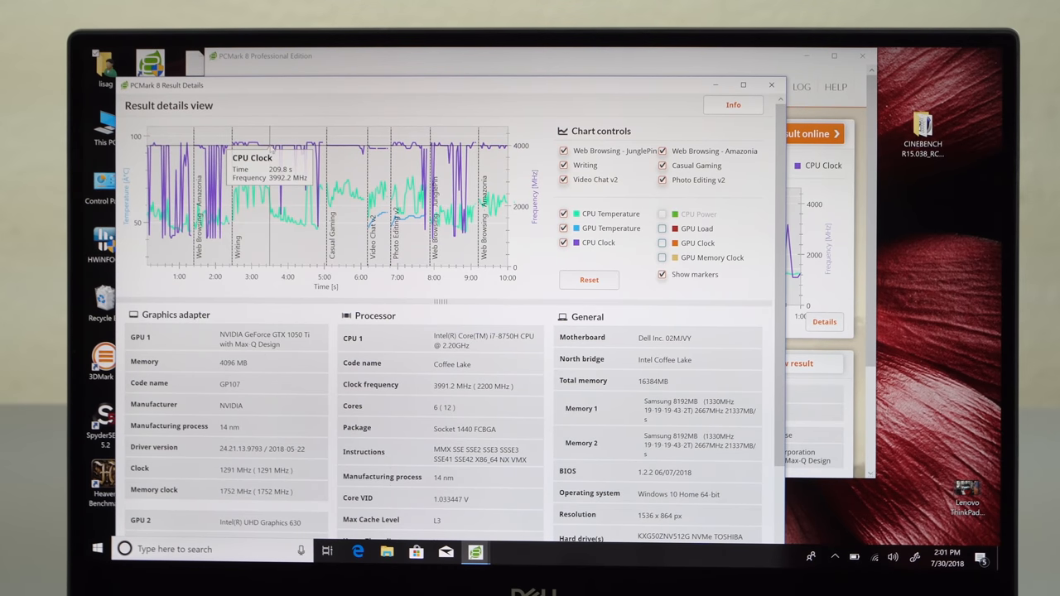
pyautogui.moveTo(282, 169)
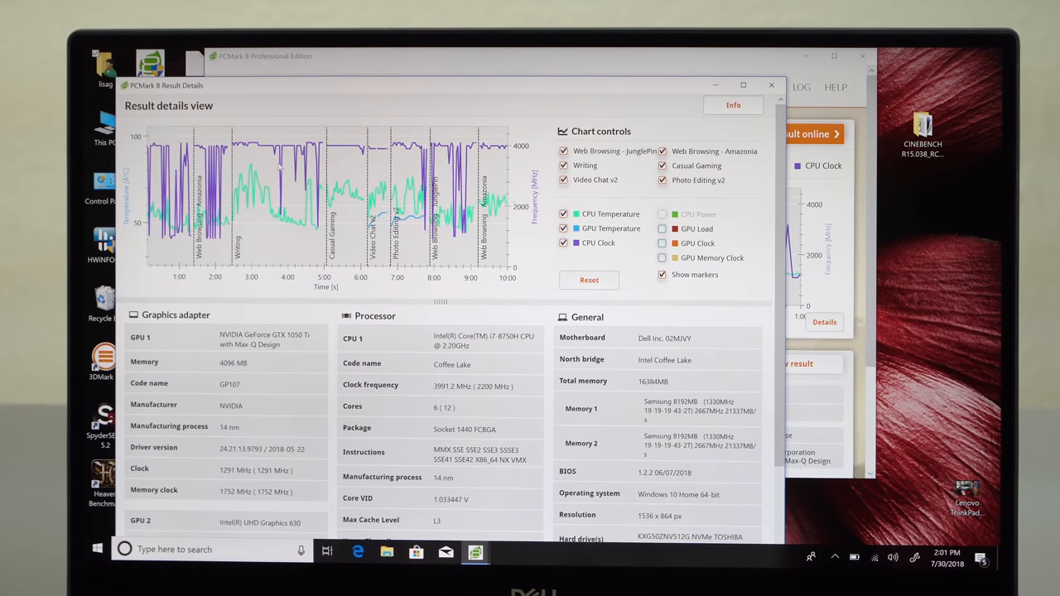